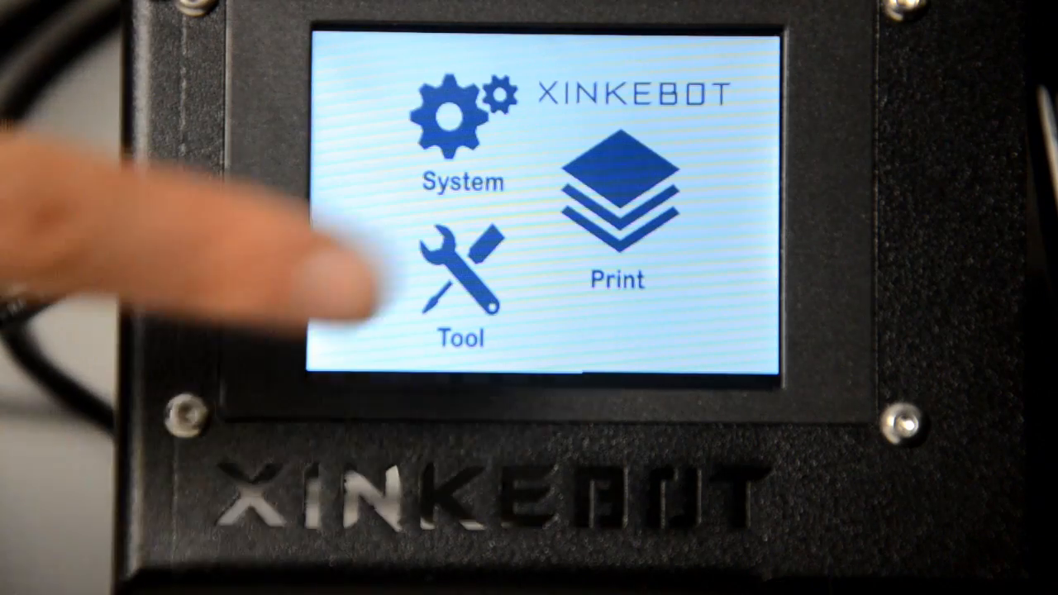
# Step: Open the Tool menu from the home screen
pyautogui.click(461, 281)
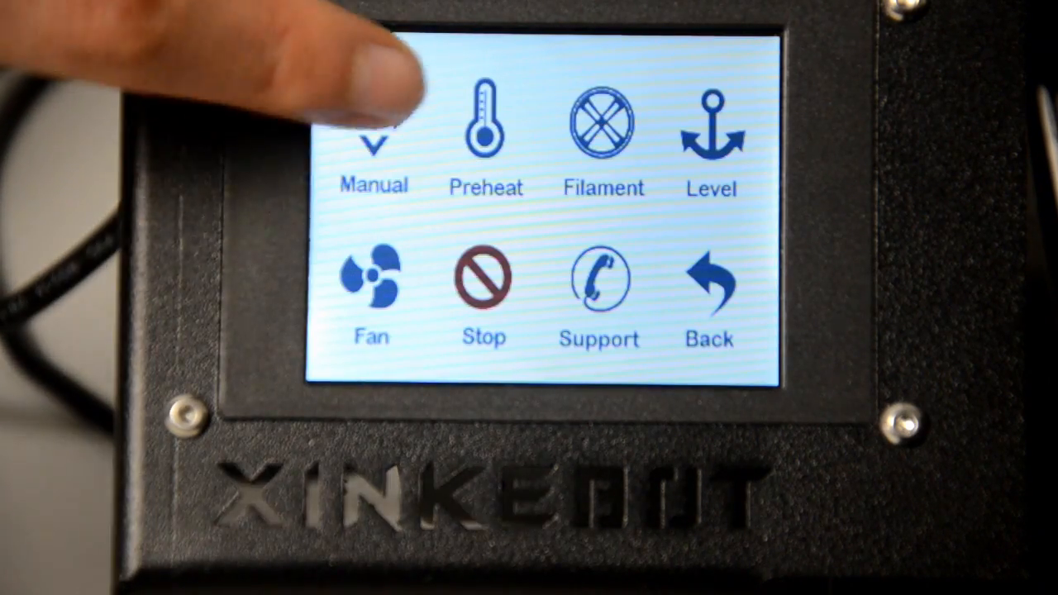
# Step: Open the Manual axis jog screen for X, Y, Z and extruder moves
pyautogui.click(373, 133)
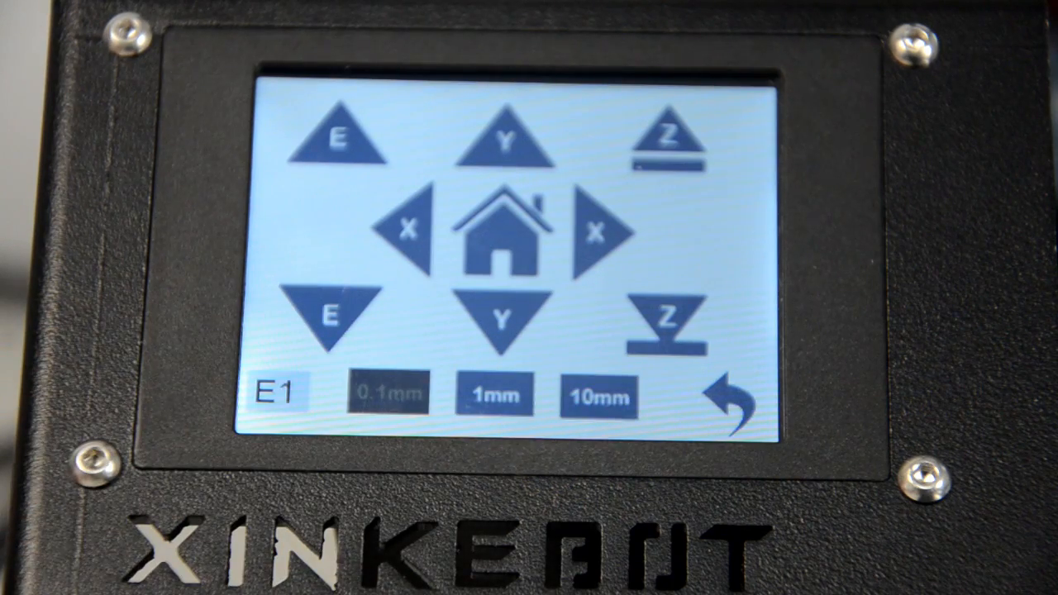
# Step: Set a 1 mm move step, jog the Z axis, then return to the tool functions
pyautogui.click(495, 396)
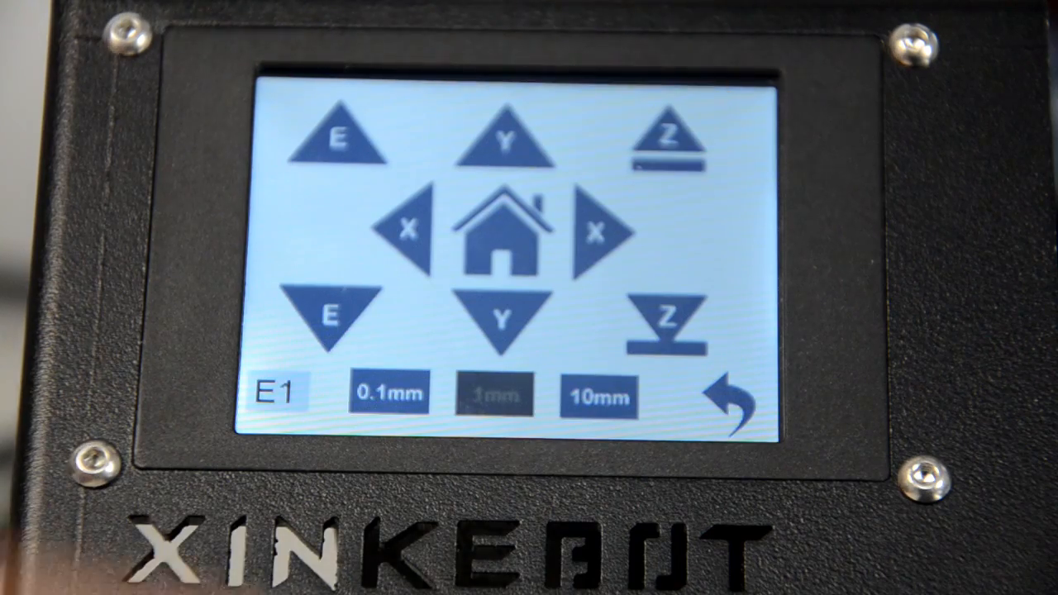
pyautogui.click(727, 400)
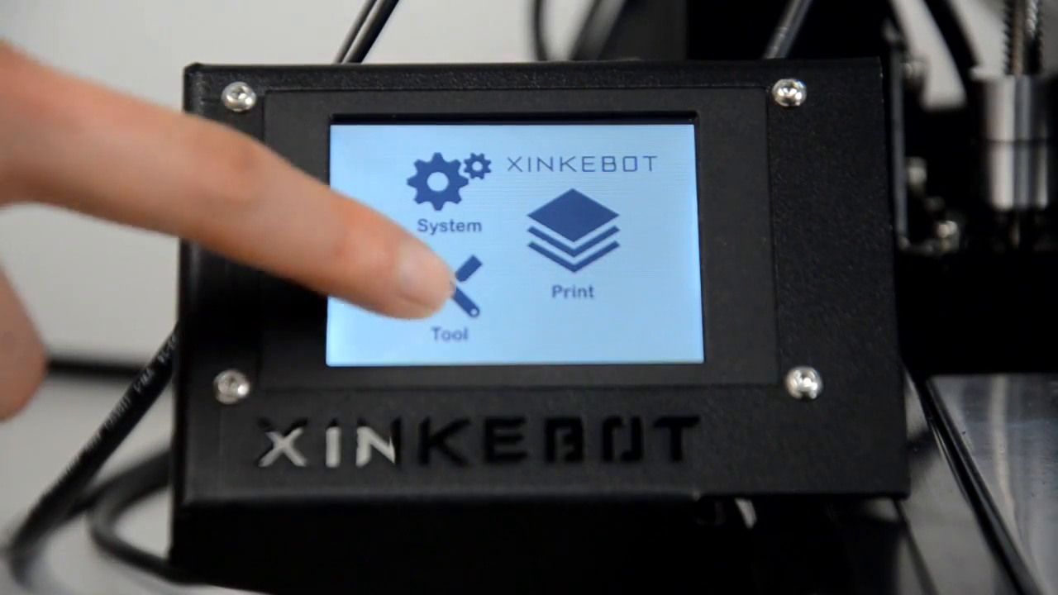
pyautogui.click(463, 281)
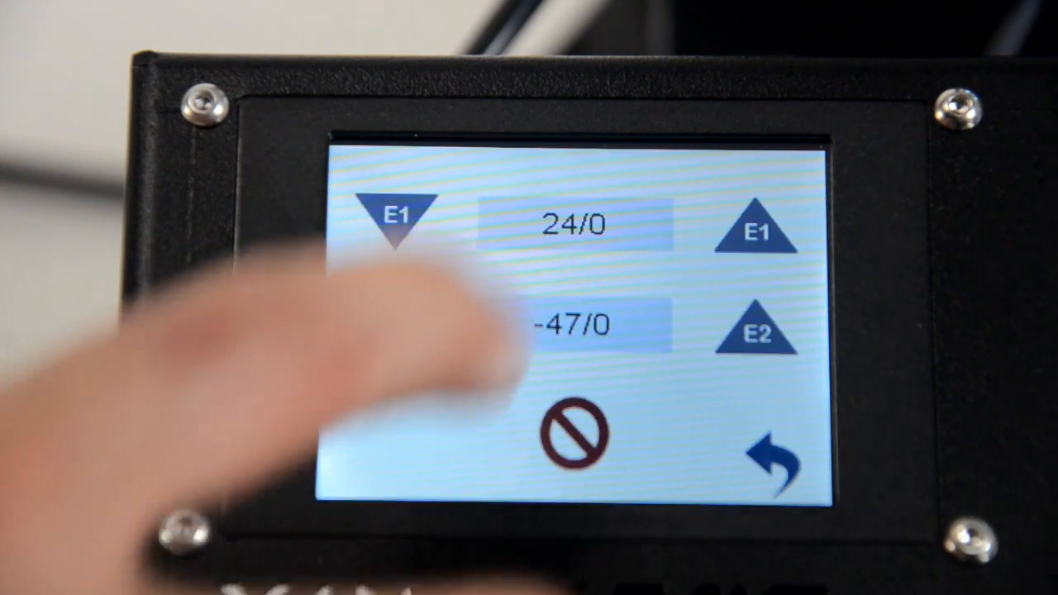
# Step: Raise extruder E1's target temperature to 202° so it heats up
pyautogui.click(762, 230)
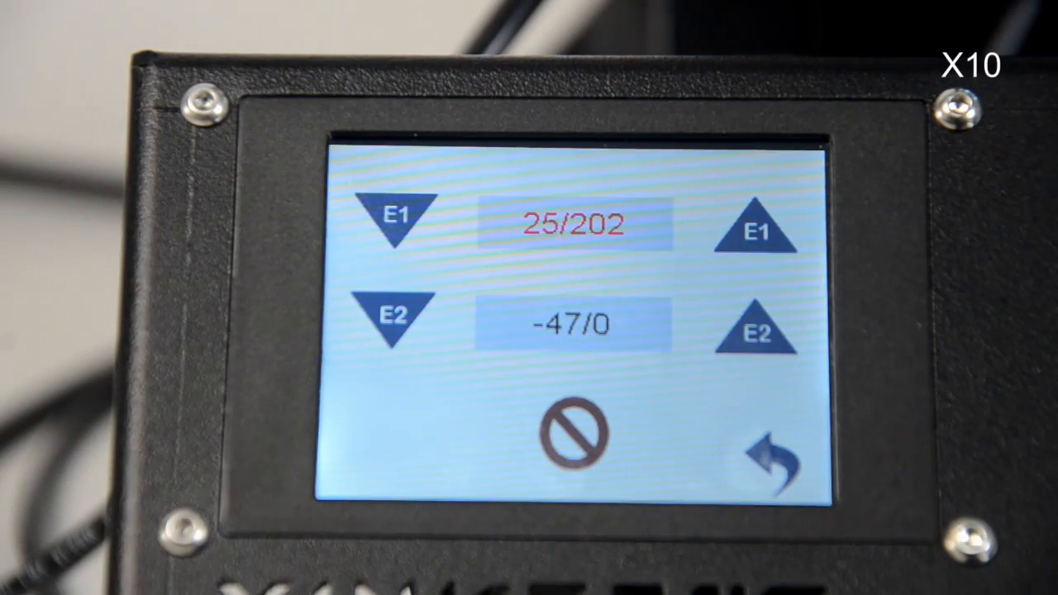
pyautogui.click(764, 236)
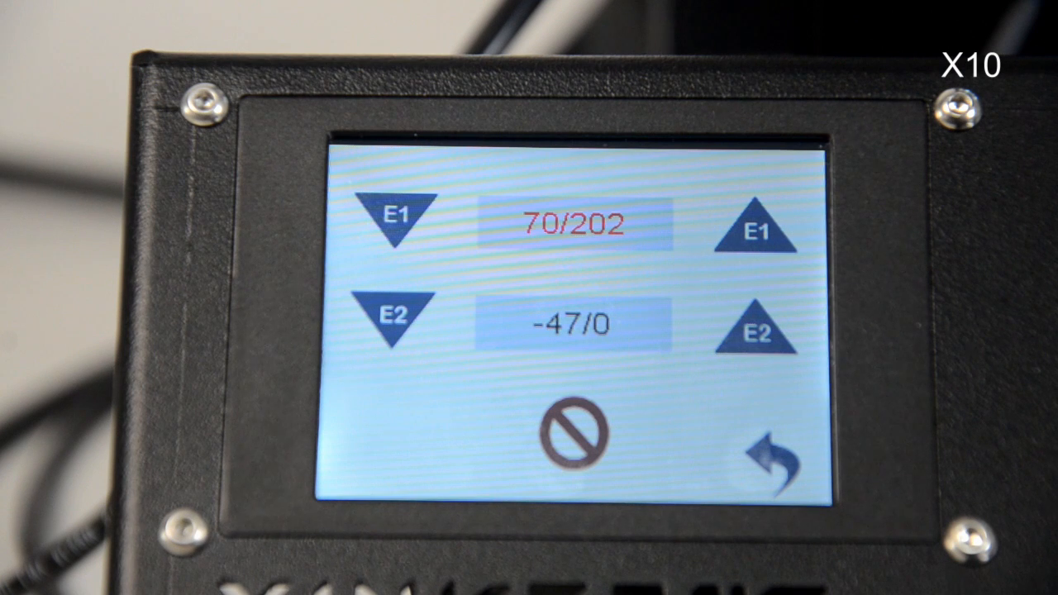
pyautogui.click(761, 231)
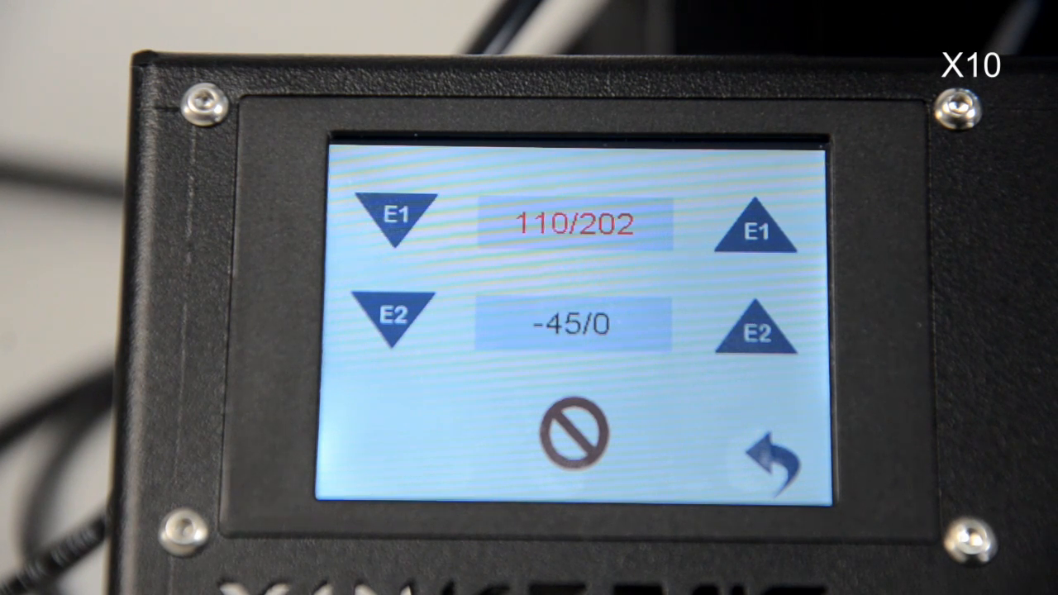
pyautogui.click(758, 232)
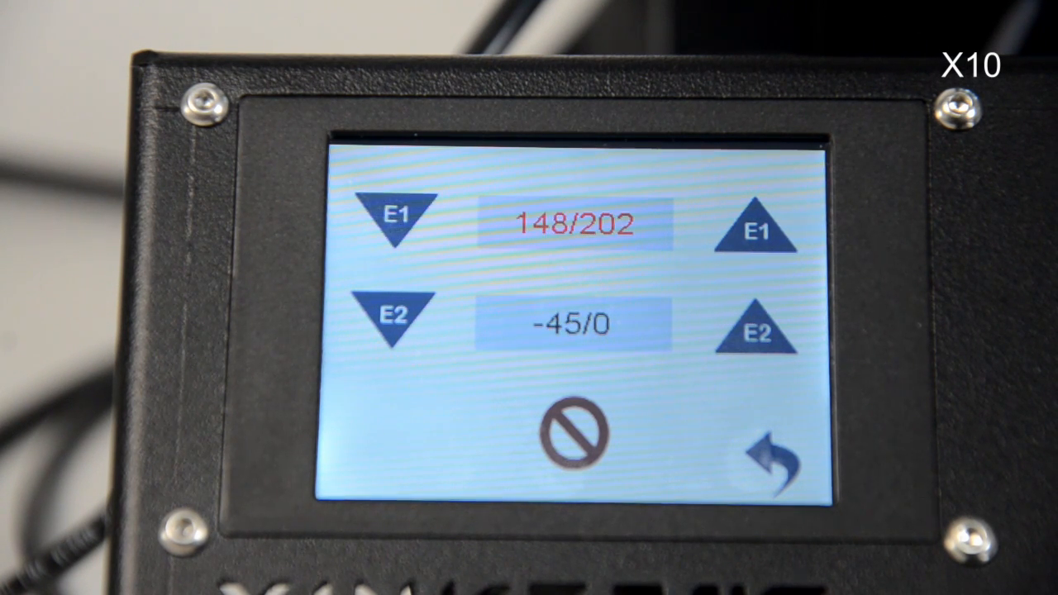